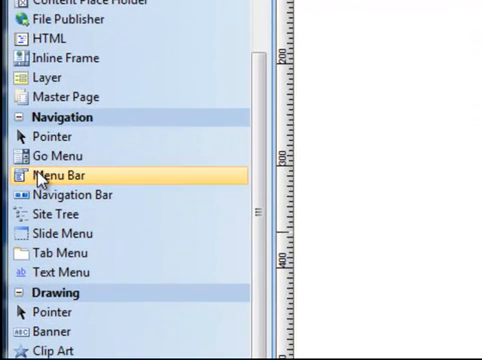
pyautogui.moveTo(76, 196)
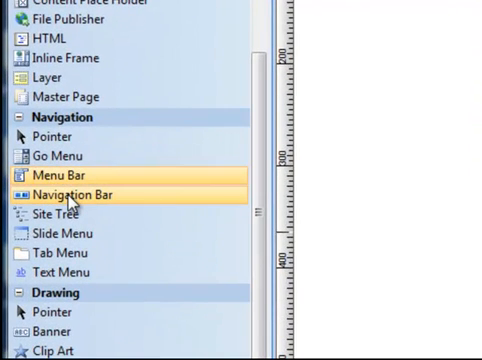
pyautogui.moveTo(108, 204)
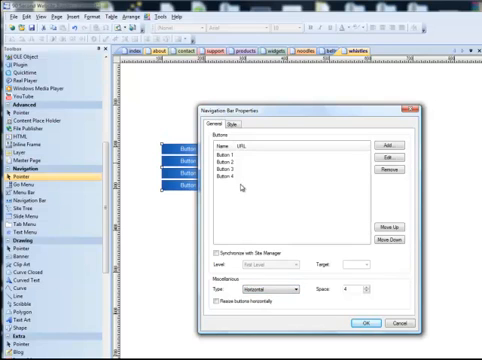
# - Browse the navigation bar's Style button styles, then delete the navigation bar from the page
pyautogui.click(246, 122)
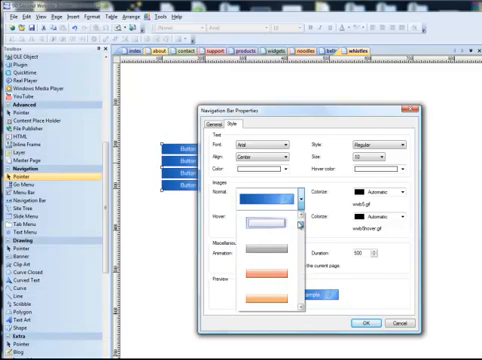
pyautogui.click(270, 208)
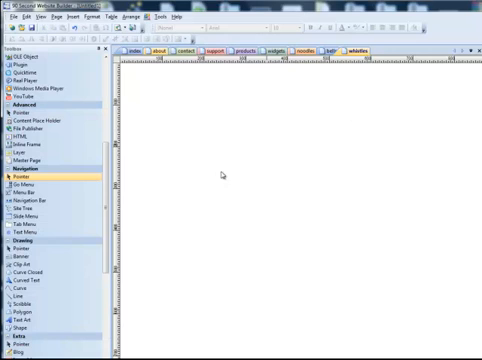
# - Place a Menu Bar with Item 1 and Item 2 on the page, showing its properties
pyautogui.click(22, 184)
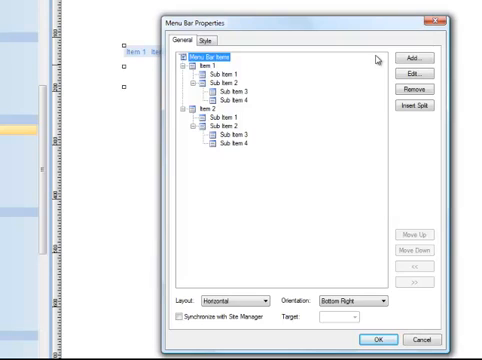
pyautogui.moveTo(360, 136)
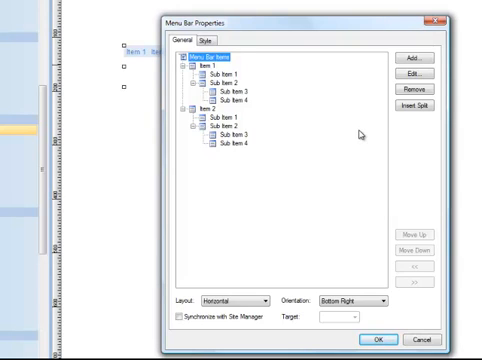
pyautogui.moveTo(312, 184)
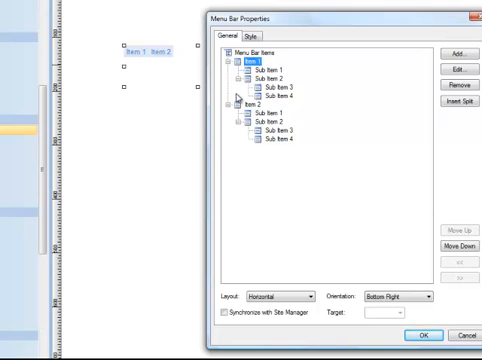
pyautogui.click(244, 100)
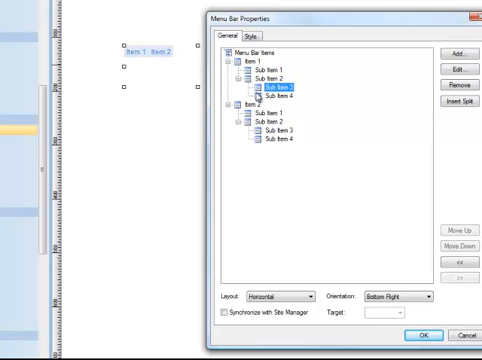
pyautogui.click(284, 96)
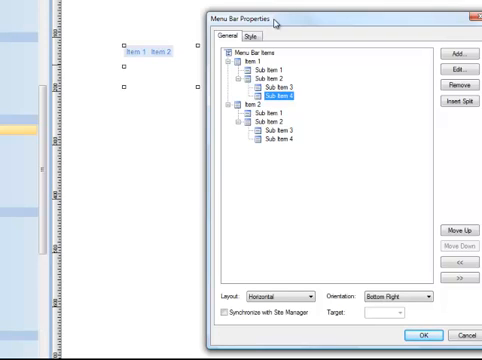
pyautogui.moveTo(310, 188)
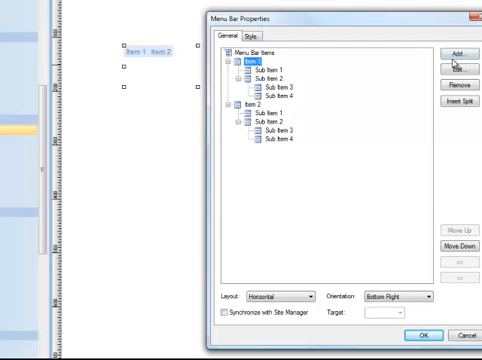
# - Rename the first menu item to Home and link it to the index page
pyautogui.click(460, 68)
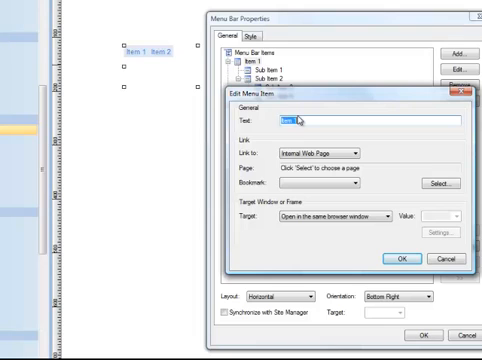
pyautogui.write('Home')
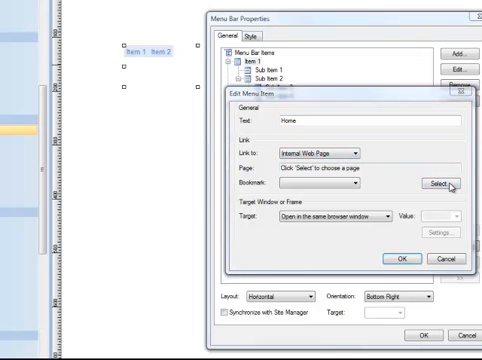
pyautogui.click(454, 188)
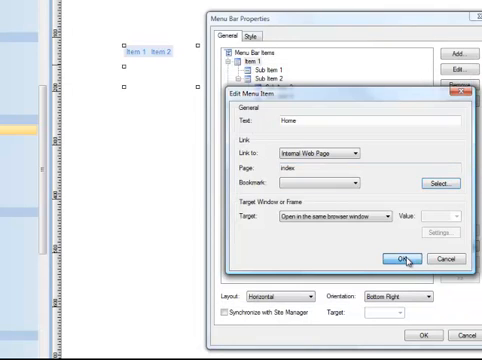
pyautogui.click(400, 258)
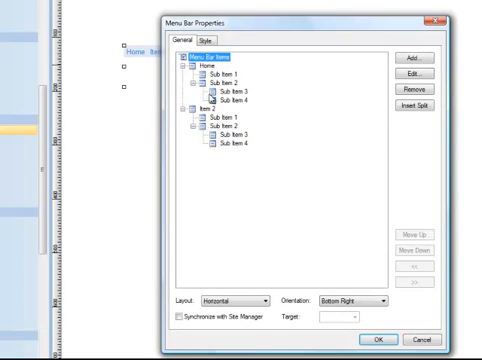
pyautogui.moveTo(246, 156)
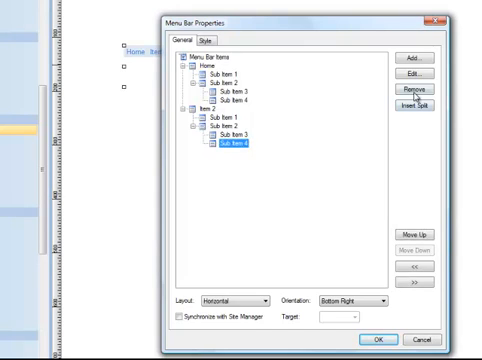
# - Remove the last two sub items under Item 2, leaving it with two
pyautogui.click(410, 88)
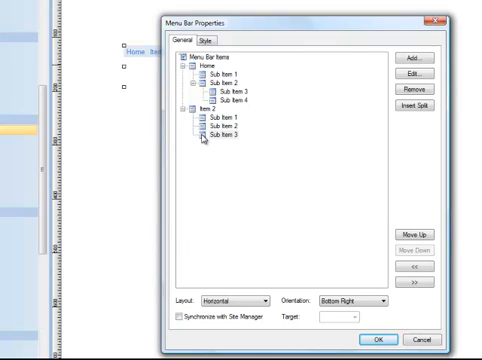
pyautogui.click(220, 80)
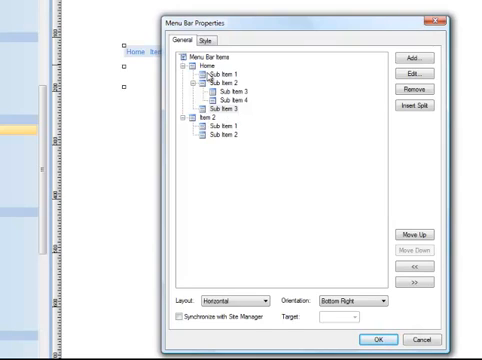
pyautogui.moveTo(224, 116)
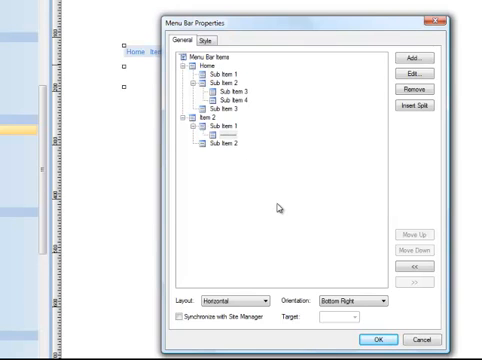
pyautogui.moveTo(332, 28)
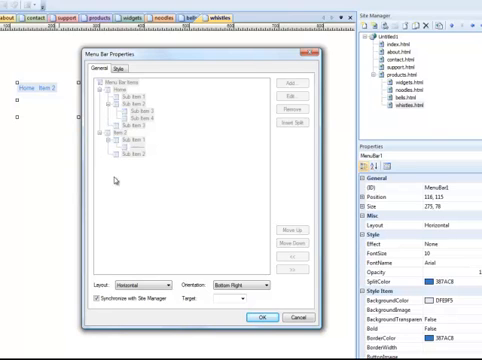
pyautogui.moveTo(136, 114)
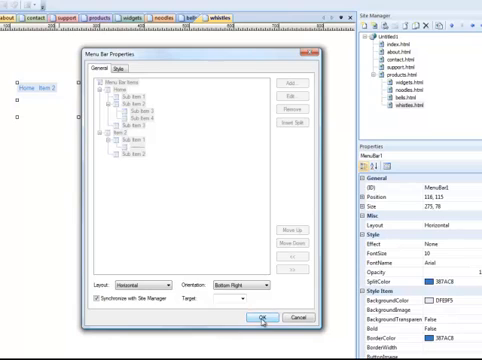
pyautogui.click(258, 290)
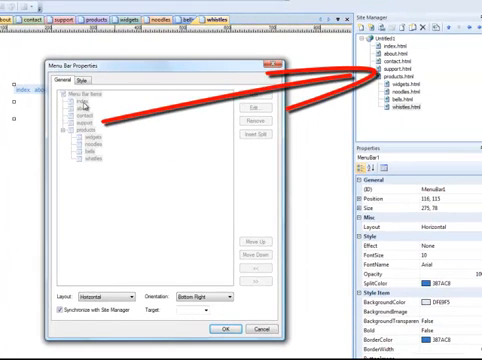
pyautogui.moveTo(84, 106)
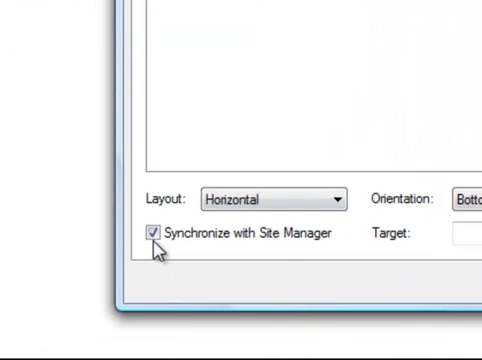
# - Turn off Synchronize with Site Manager so the page-named items become editable
pyautogui.click(152, 234)
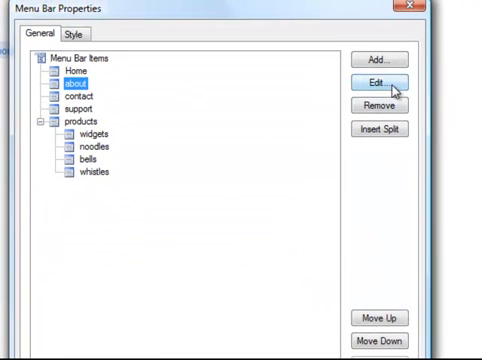
# - Relabel the about menu item as 'About Us' and return to the item tree
pyautogui.click(380, 80)
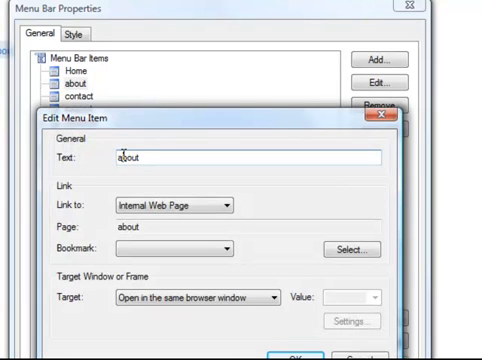
pyautogui.write('About')
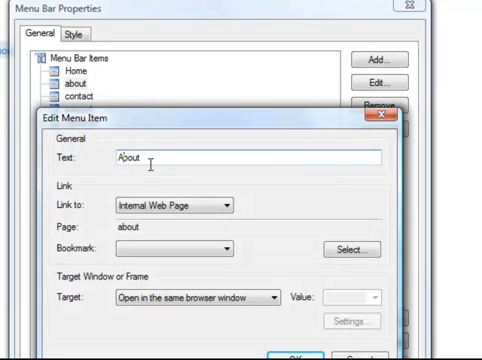
pyautogui.write('Us')
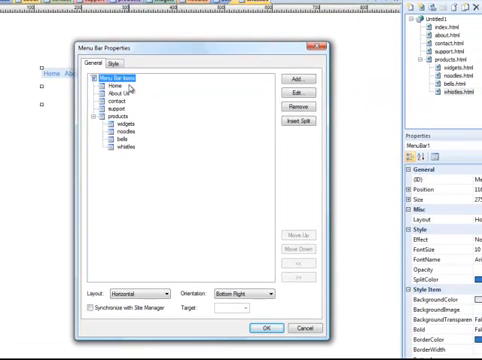
pyautogui.moveTo(96, 340)
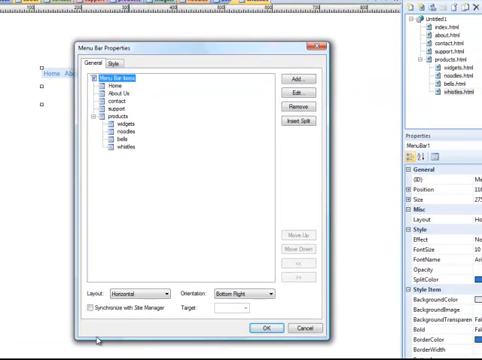
pyautogui.click(88, 308)
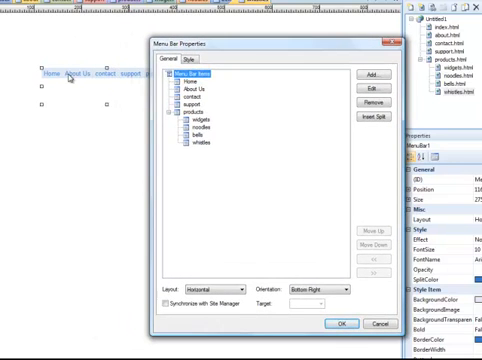
# - Apply a predefined theme to the menu bar, then reopen the Theme list for User defined
pyautogui.click(184, 62)
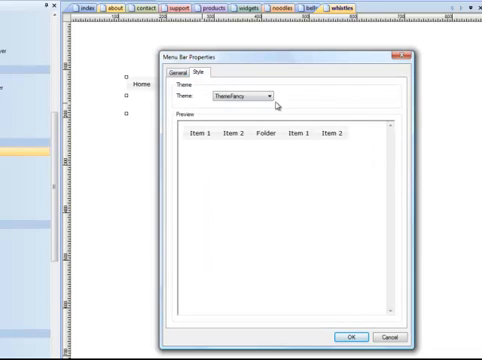
pyautogui.click(270, 96)
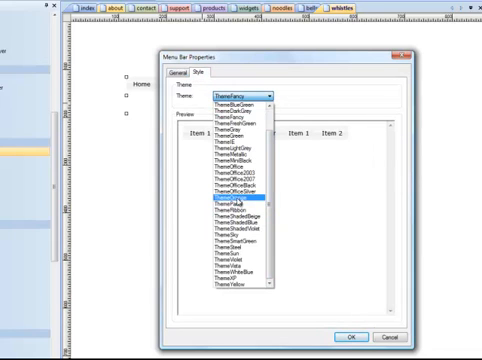
pyautogui.click(236, 188)
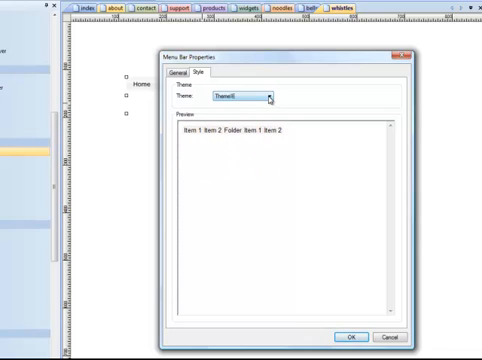
pyautogui.click(270, 98)
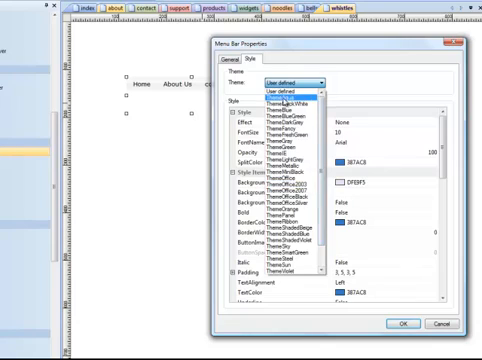
# - Keep the User defined theme and set its Effect property to Fading
pyautogui.click(290, 84)
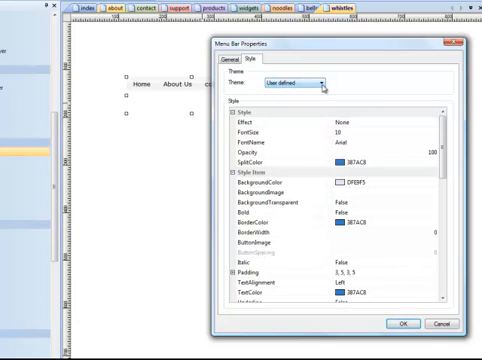
pyautogui.moveTo(228, 128)
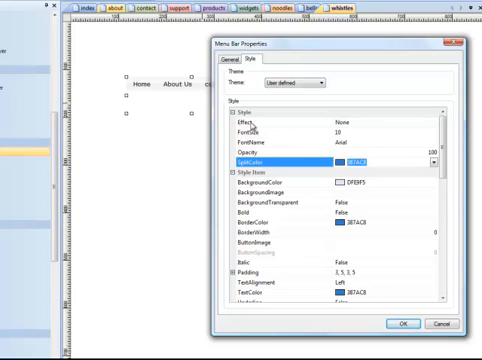
pyautogui.click(244, 130)
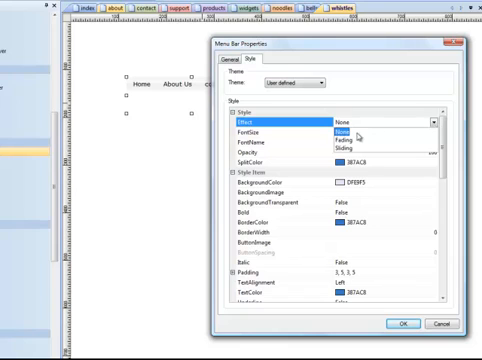
pyautogui.click(348, 144)
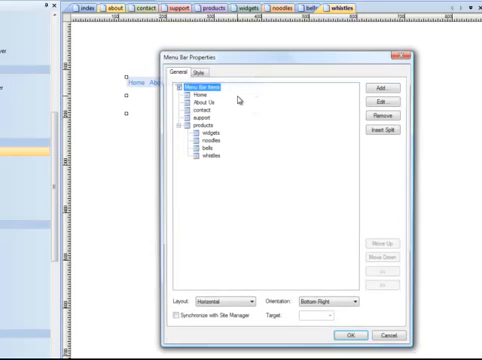
# - Return to the menu bar's Style options for the user-defined theme
pyautogui.click(198, 74)
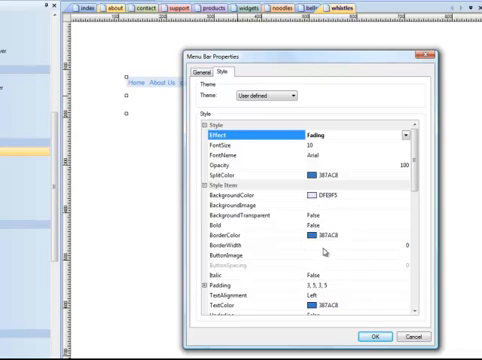
pyautogui.moveTo(412, 254)
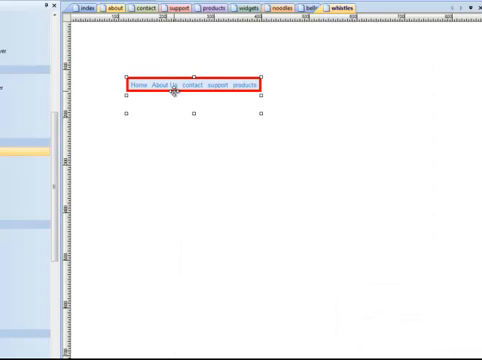
# - Reopen the menu bar properties and inspect BackgroundImage and TextAlignment, reaching the item and hover settings
pyautogui.doubleClick(184, 84)
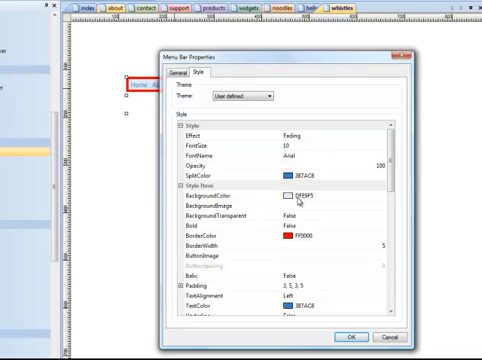
pyautogui.moveTo(308, 228)
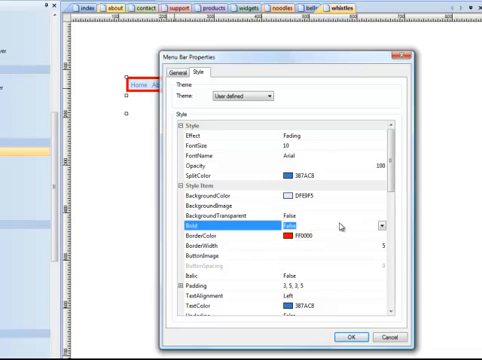
pyautogui.click(220, 206)
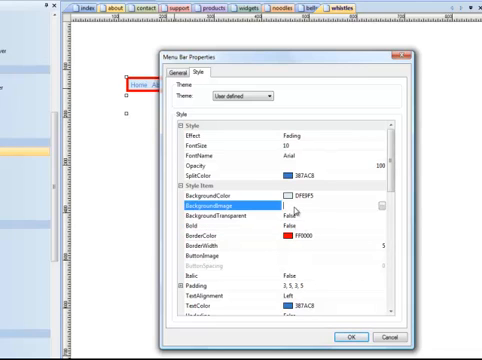
pyautogui.moveTo(356, 208)
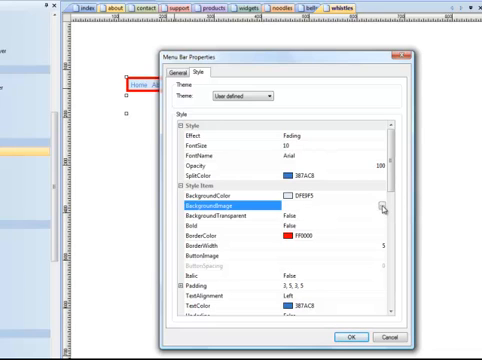
pyautogui.click(406, 208)
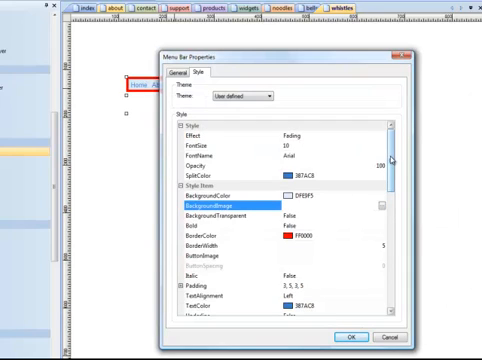
pyautogui.scroll(-3)
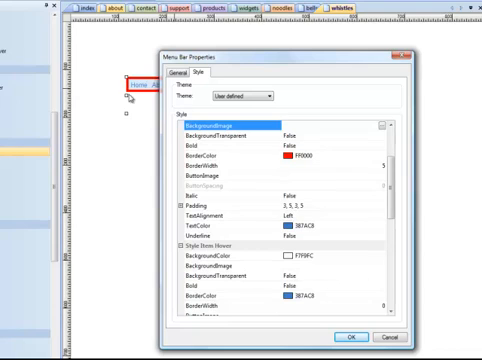
pyautogui.click(210, 216)
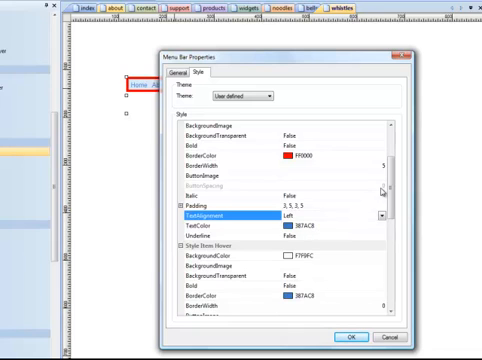
pyautogui.scroll(-3)
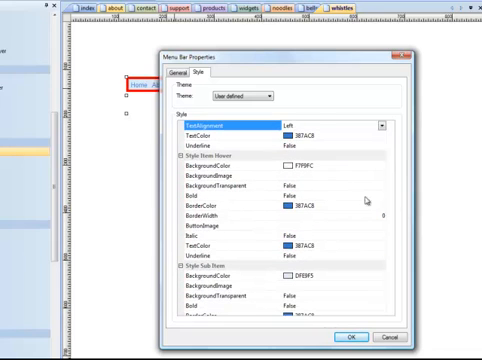
pyautogui.scroll(-3)
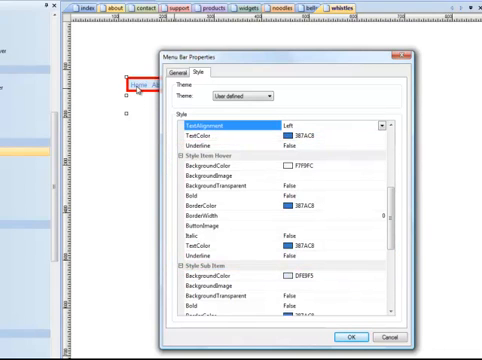
pyautogui.moveTo(330, 178)
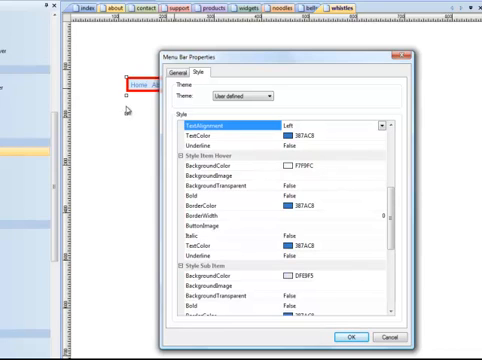
pyautogui.moveTo(262, 168)
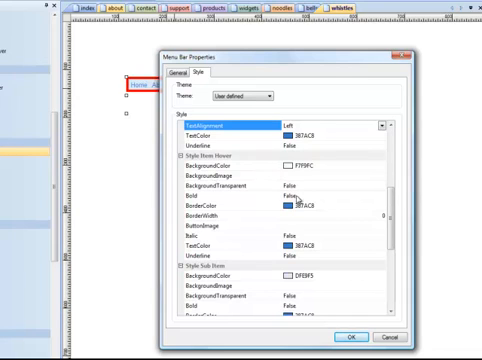
pyautogui.moveTo(300, 260)
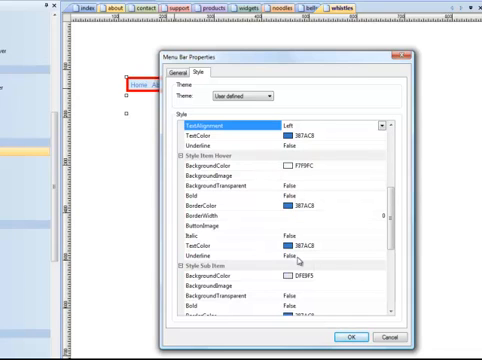
pyautogui.scroll(-3)
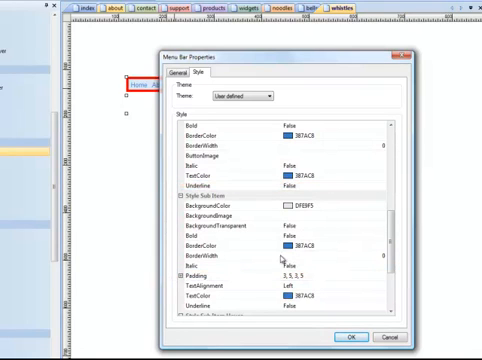
pyautogui.scroll(-3)
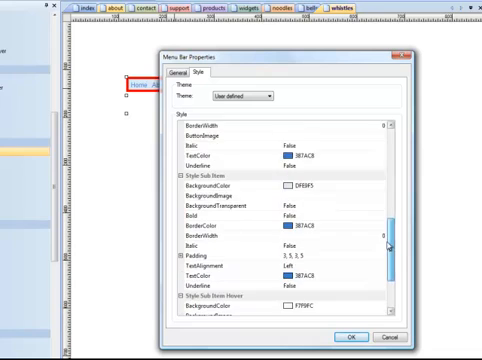
pyautogui.scroll(-3)
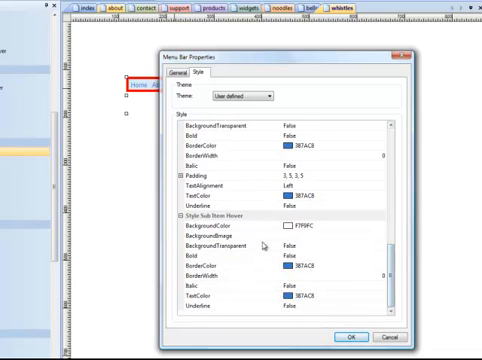
pyautogui.scroll(-3)
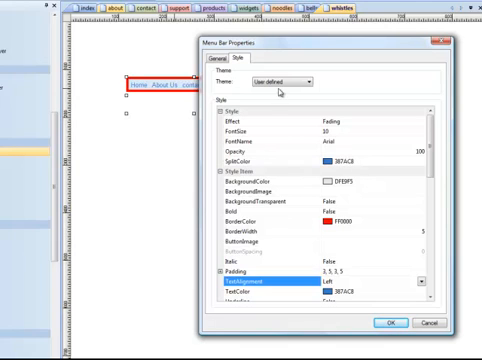
# - Apply a predefined blue theme to the menu bar, then return to its item list
pyautogui.click(312, 78)
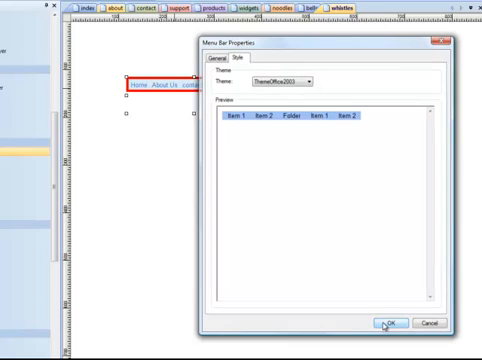
pyautogui.click(388, 322)
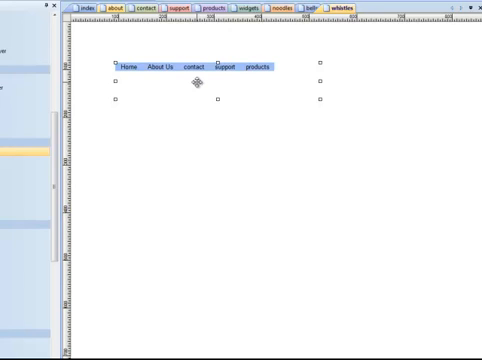
pyautogui.doubleClick(196, 84)
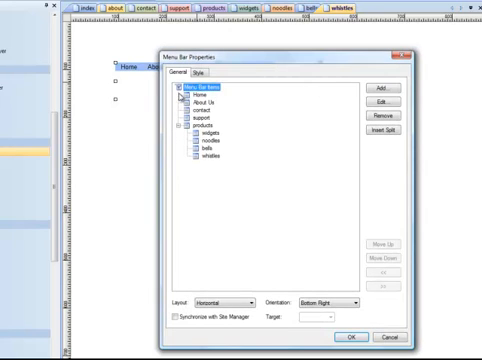